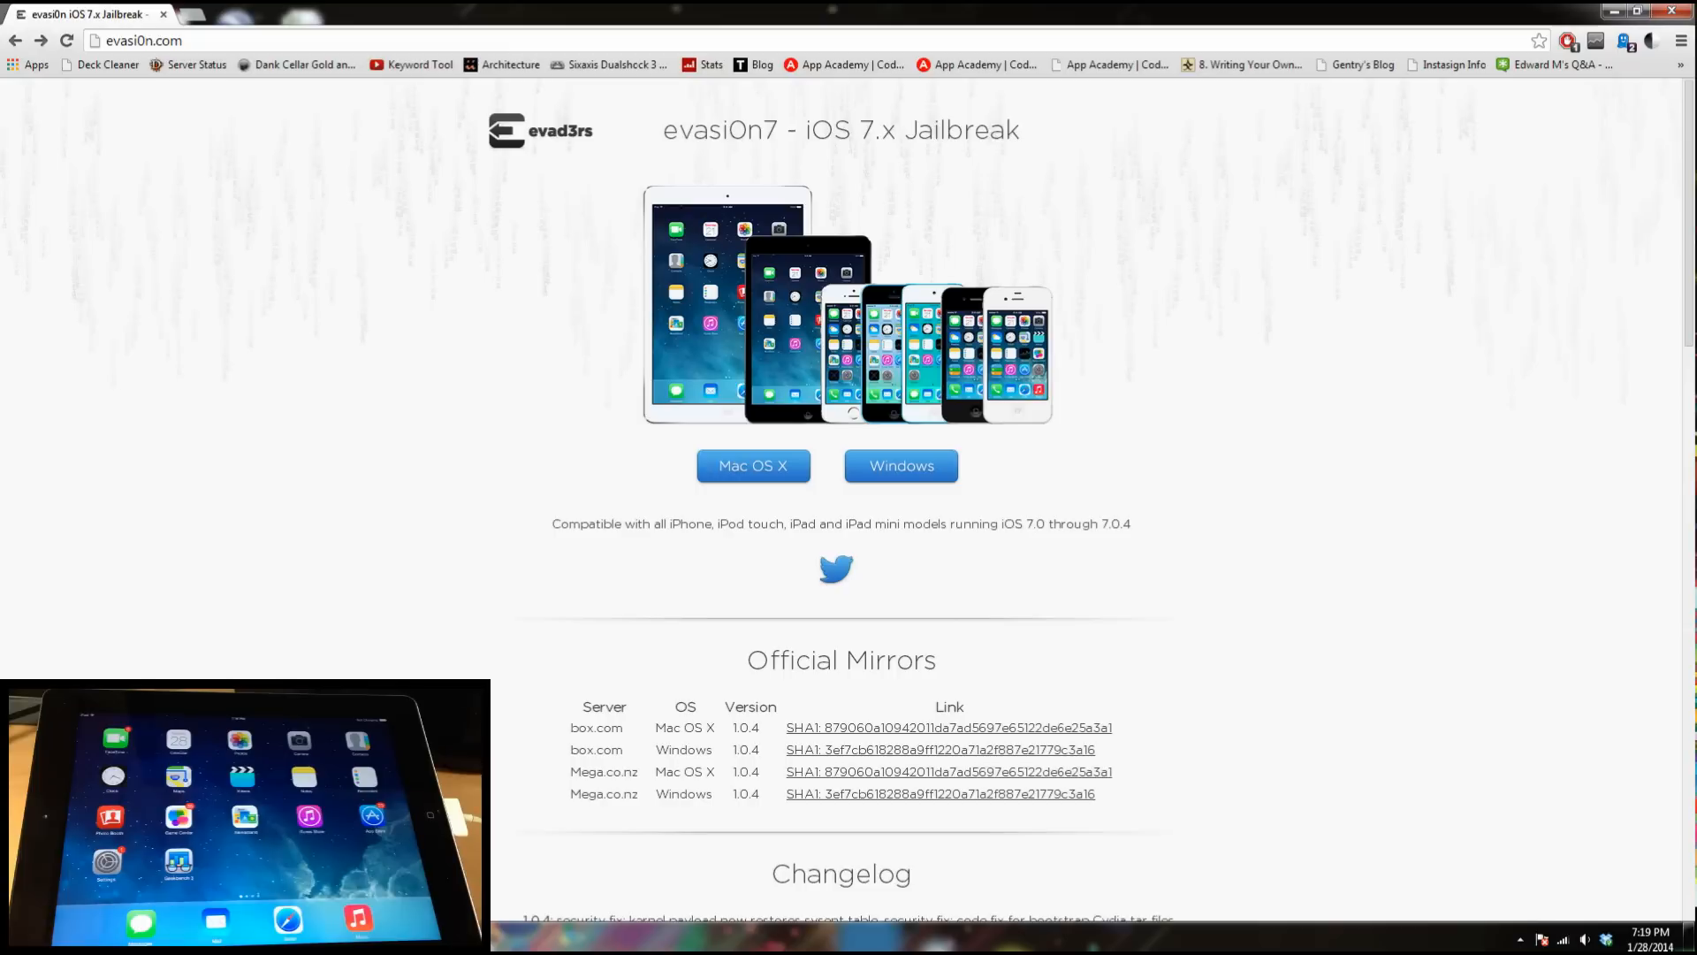
pyautogui.moveTo(900, 466)
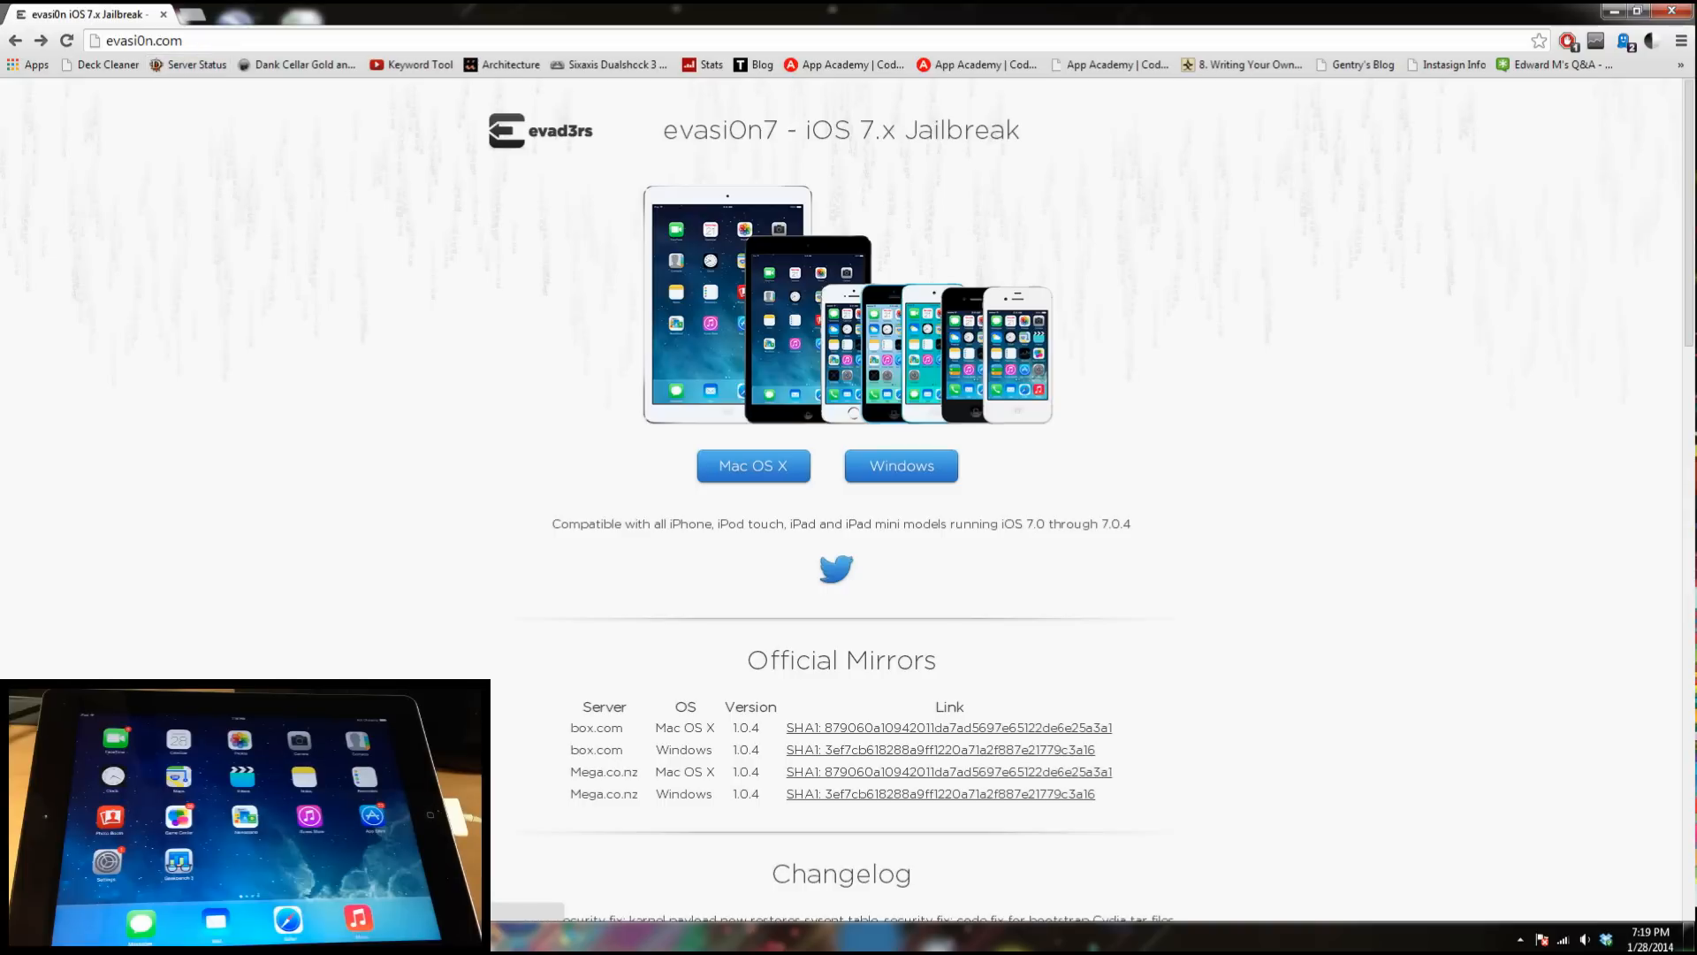
# Download the evasi0n7 Windows build from evasi0n.com.
pyautogui.click(940, 794)
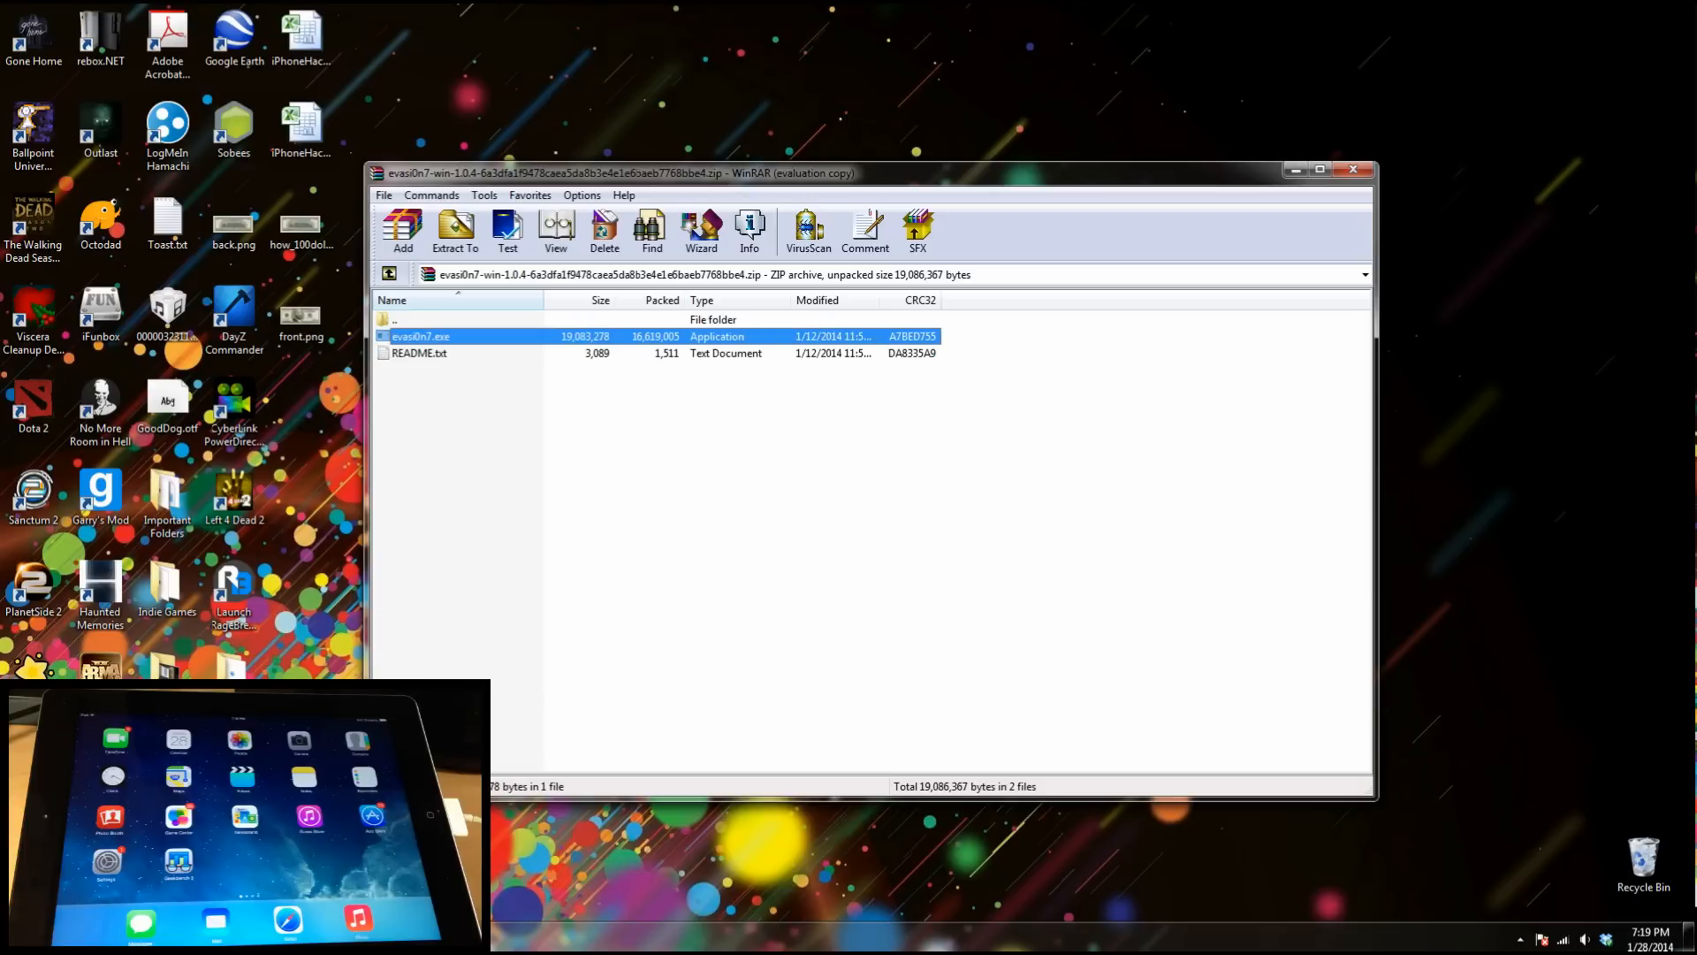
# Launch evasi0n7.exe from the archive and begin jailbreaking the detected iPad 3 on iOS 7.0.3.
pyautogui.doubleClick(421, 336)
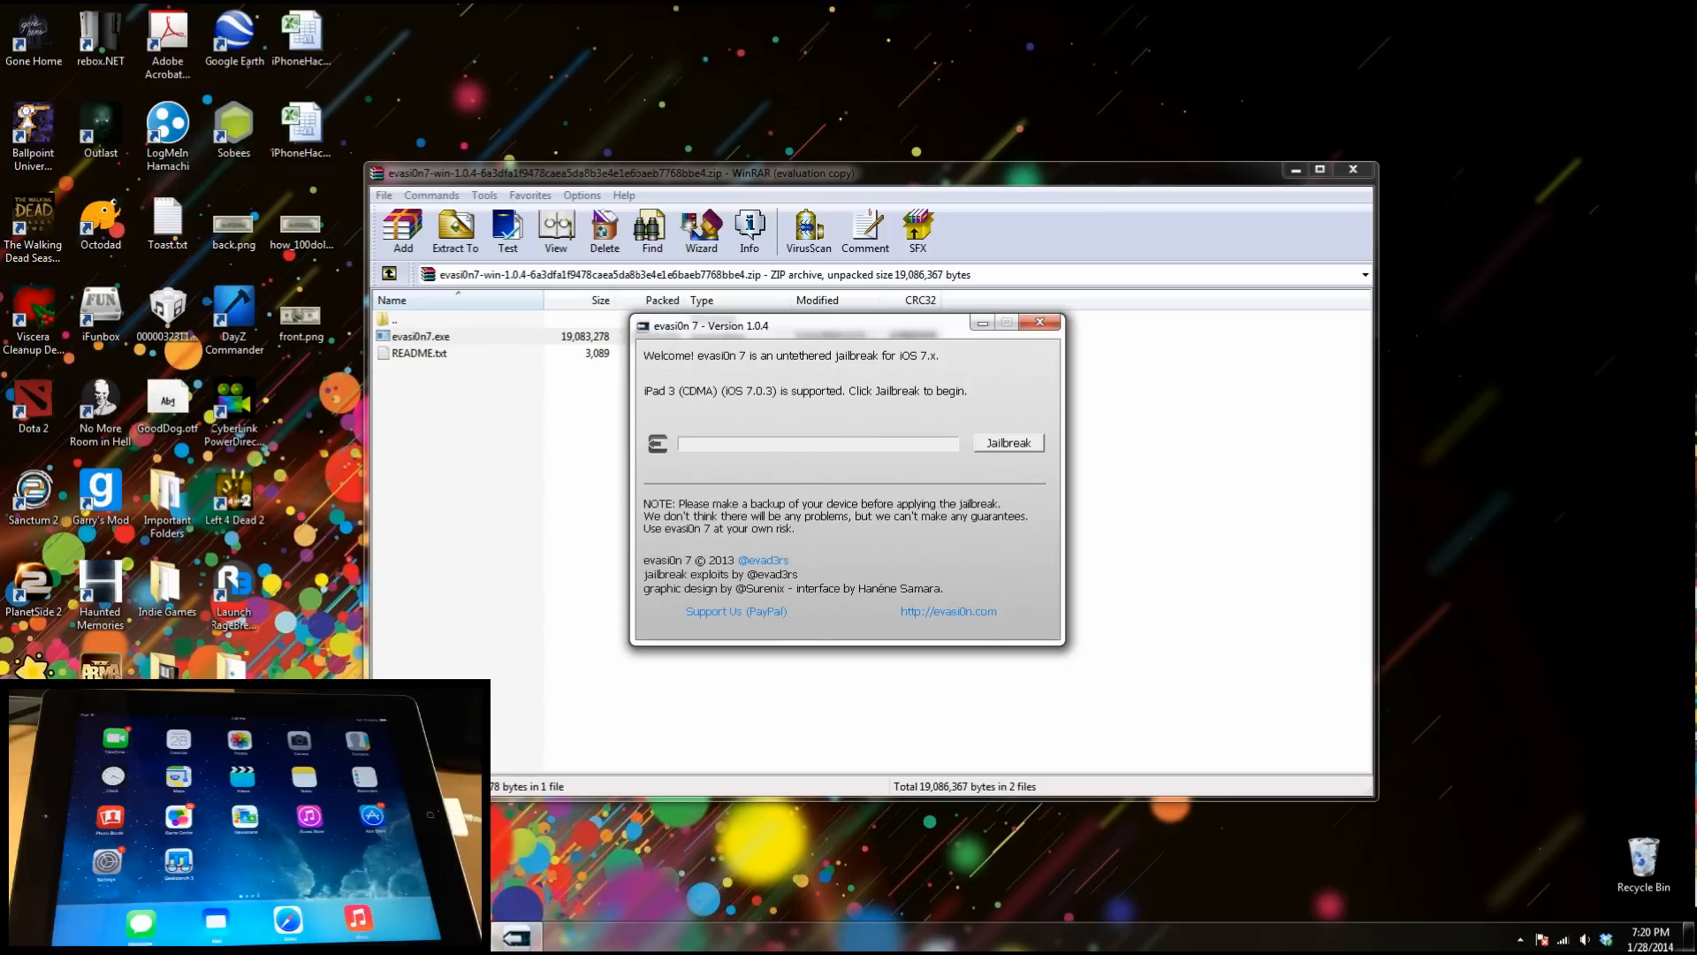
pyautogui.click(1008, 442)
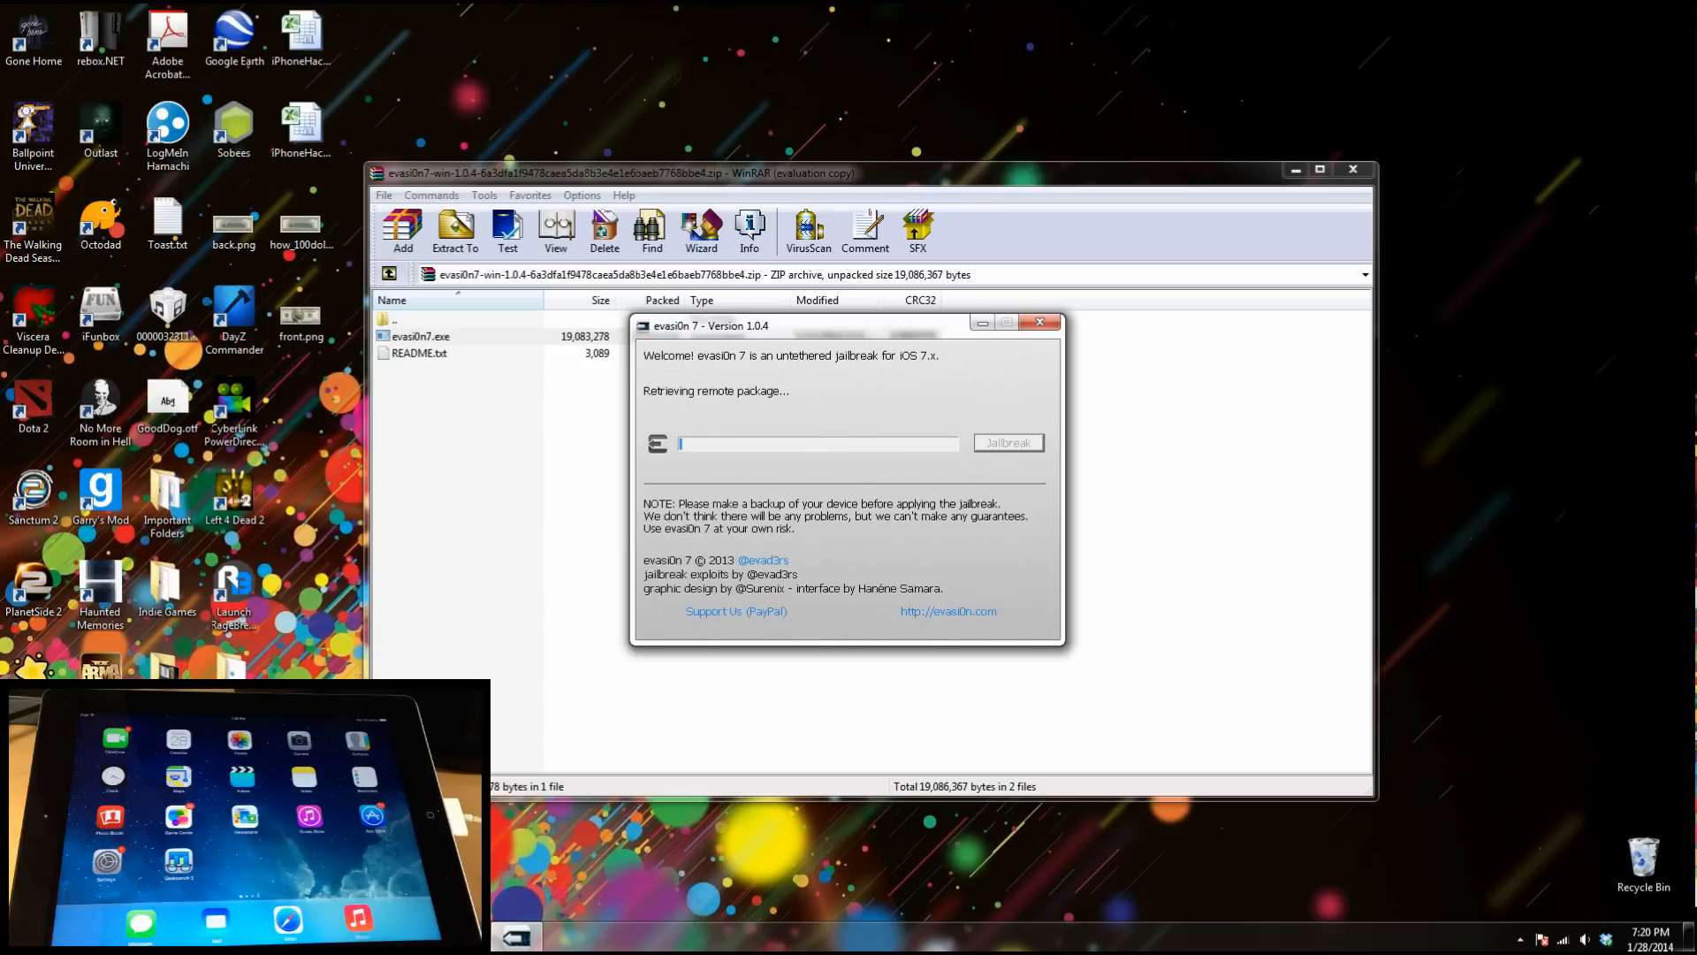